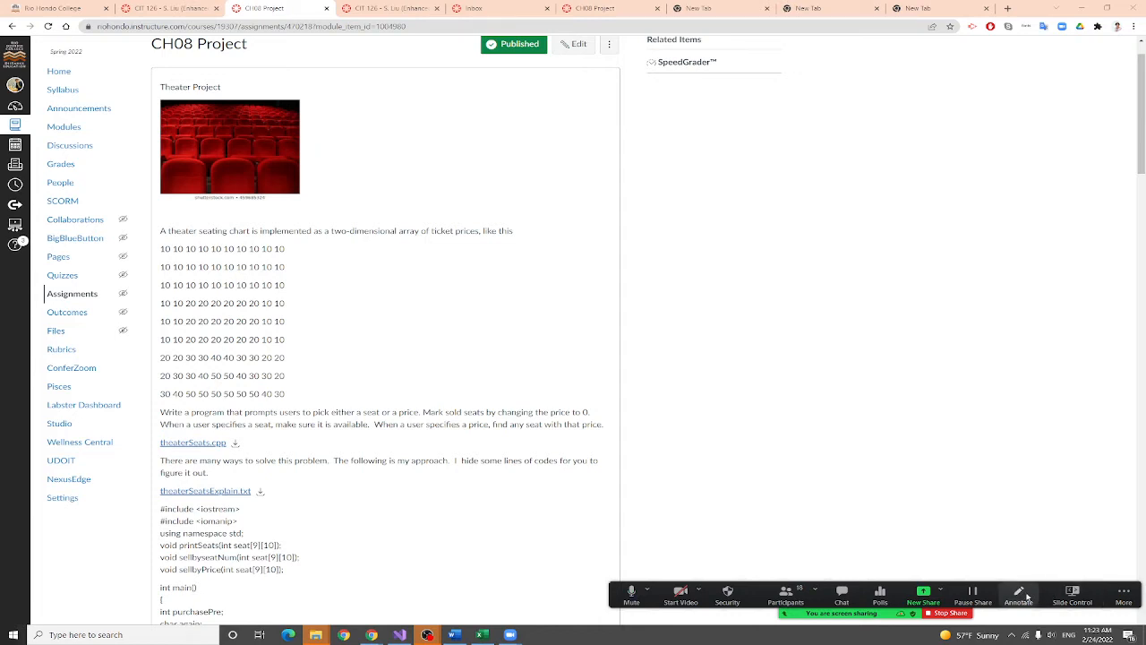
mouse_move(1027, 596)
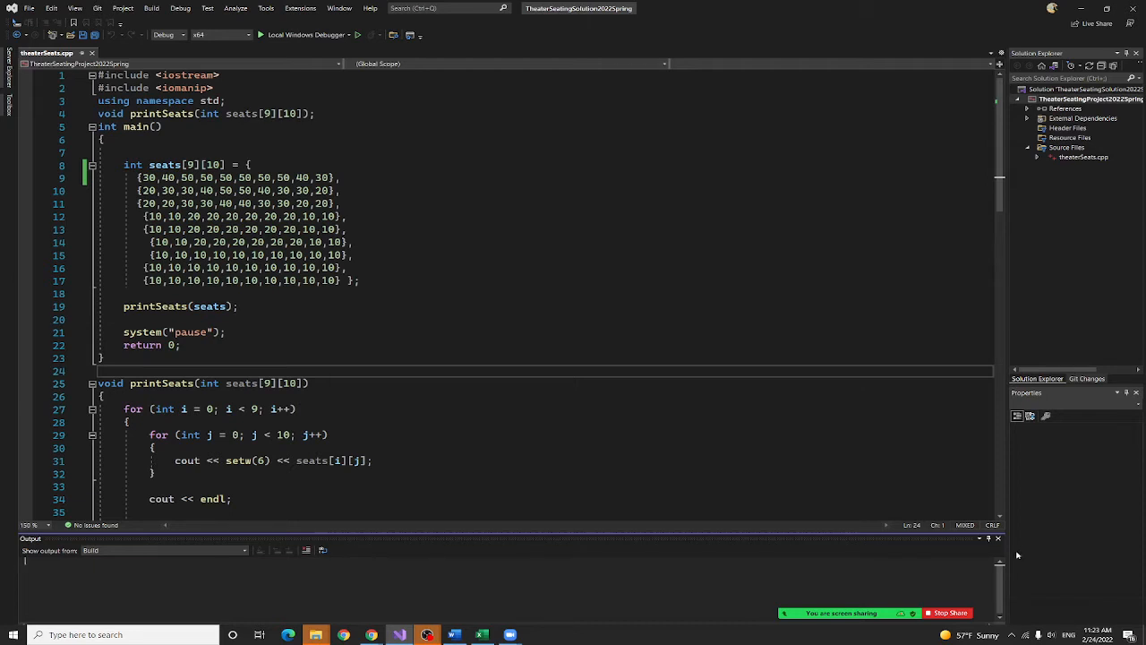
Step: Close the Output panel so the full printSeats function fills the editor
click(840, 591)
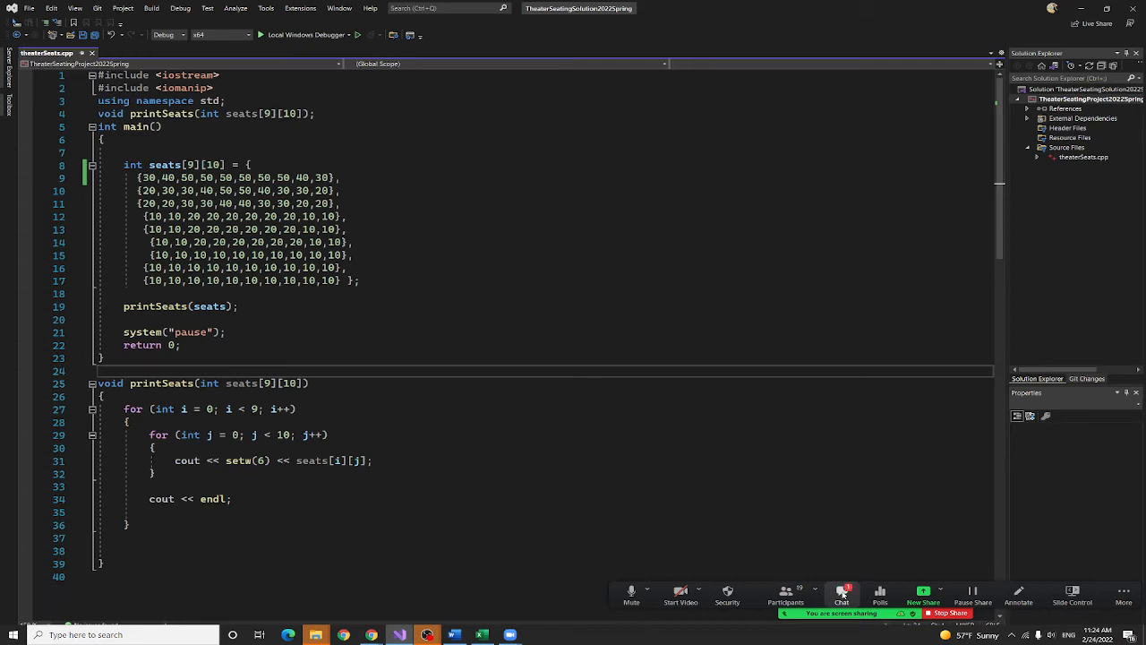
click(841, 594)
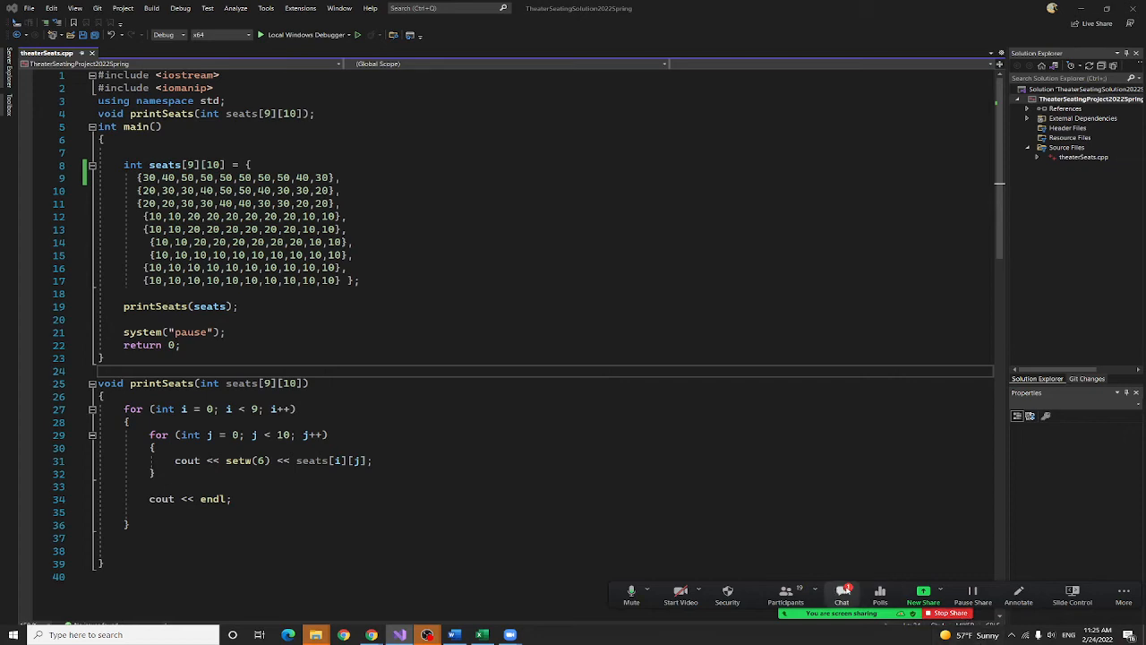
click(840, 593)
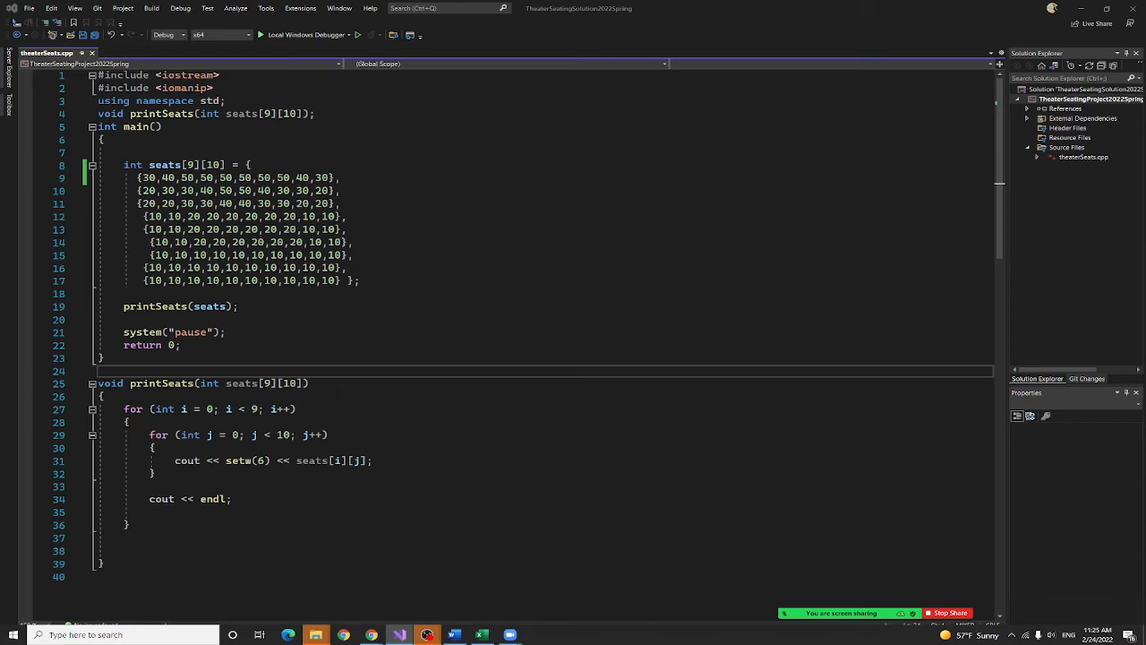
mouse_move(209, 306)
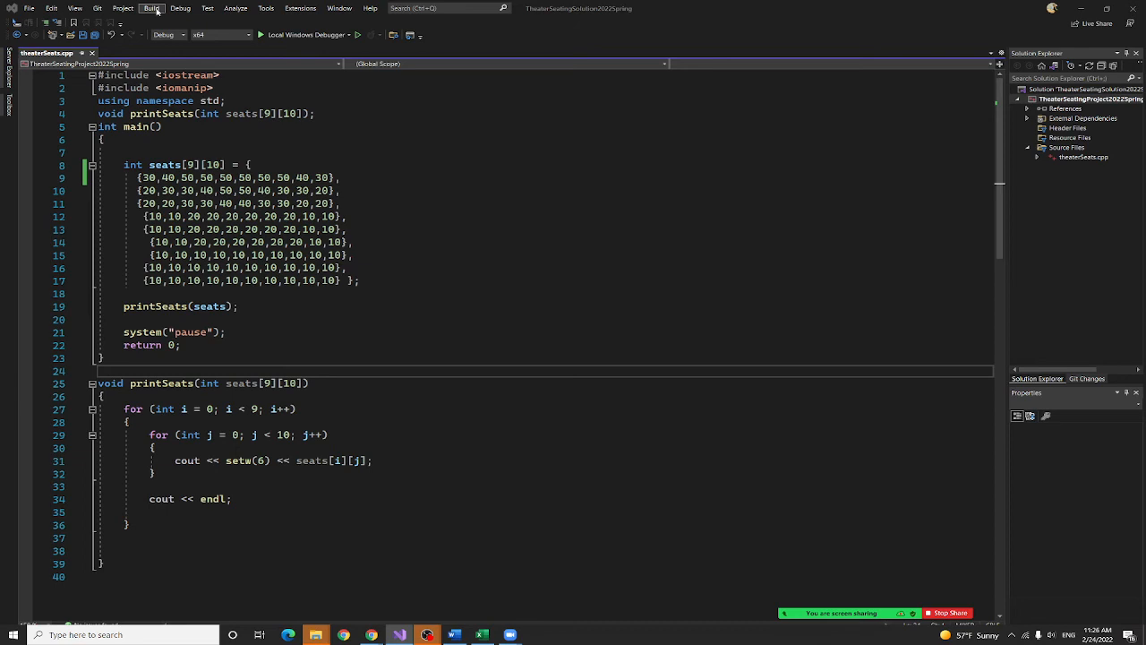
Step: Build, then rebuild the theater seating solution to get 1 succeeded, 0 failed
click(149, 8)
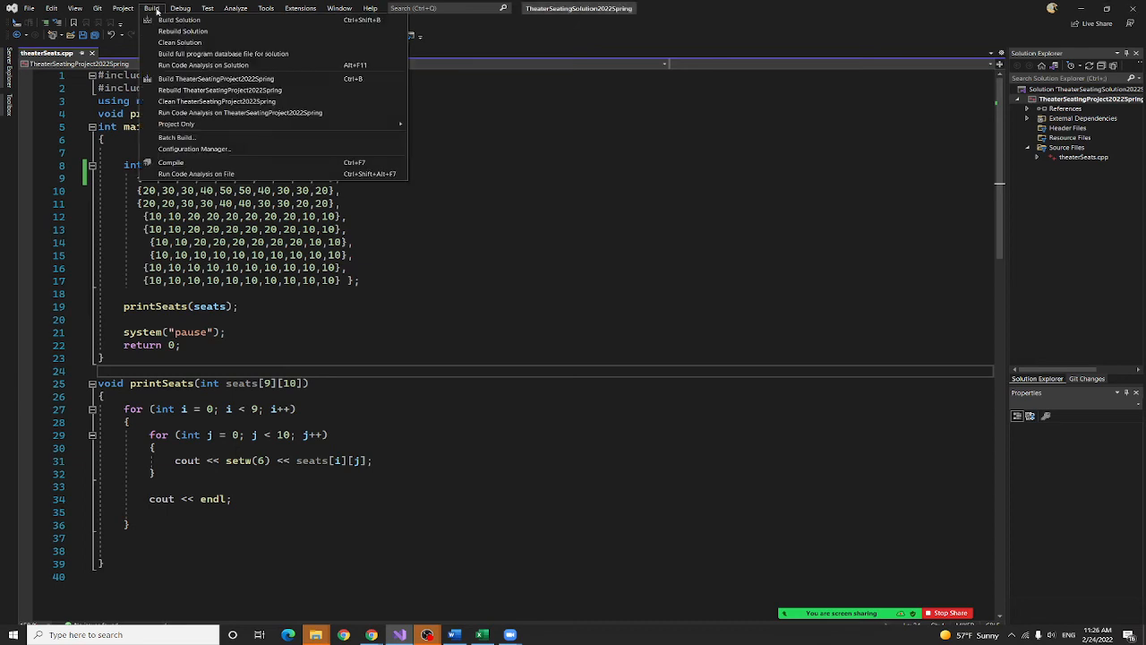
click(178, 20)
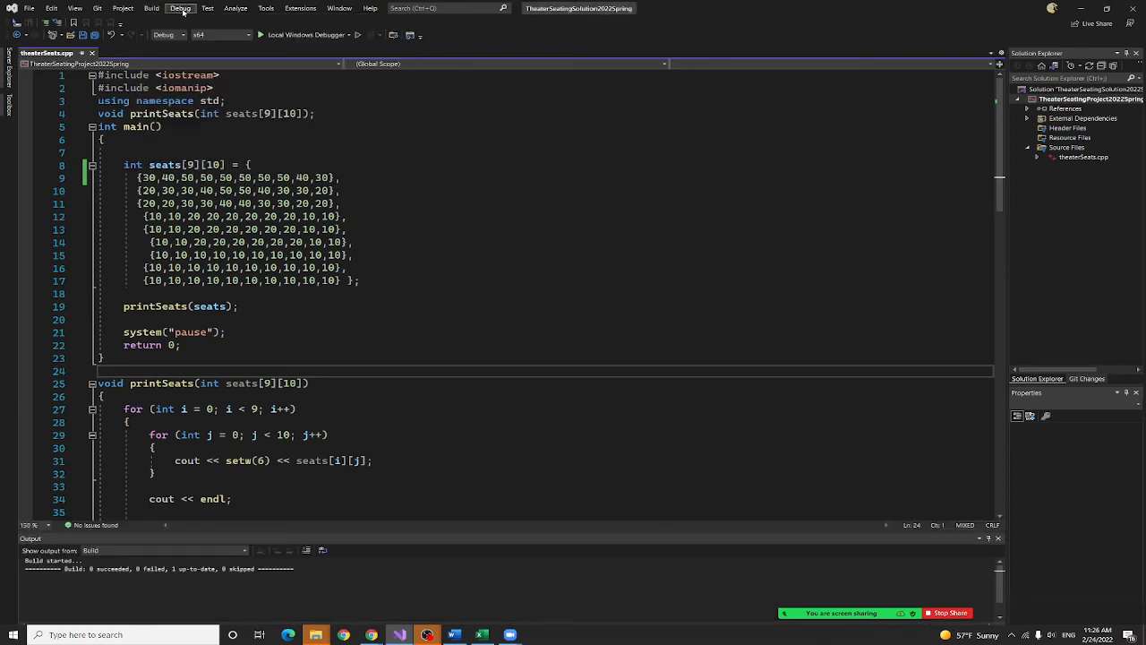
click(151, 8)
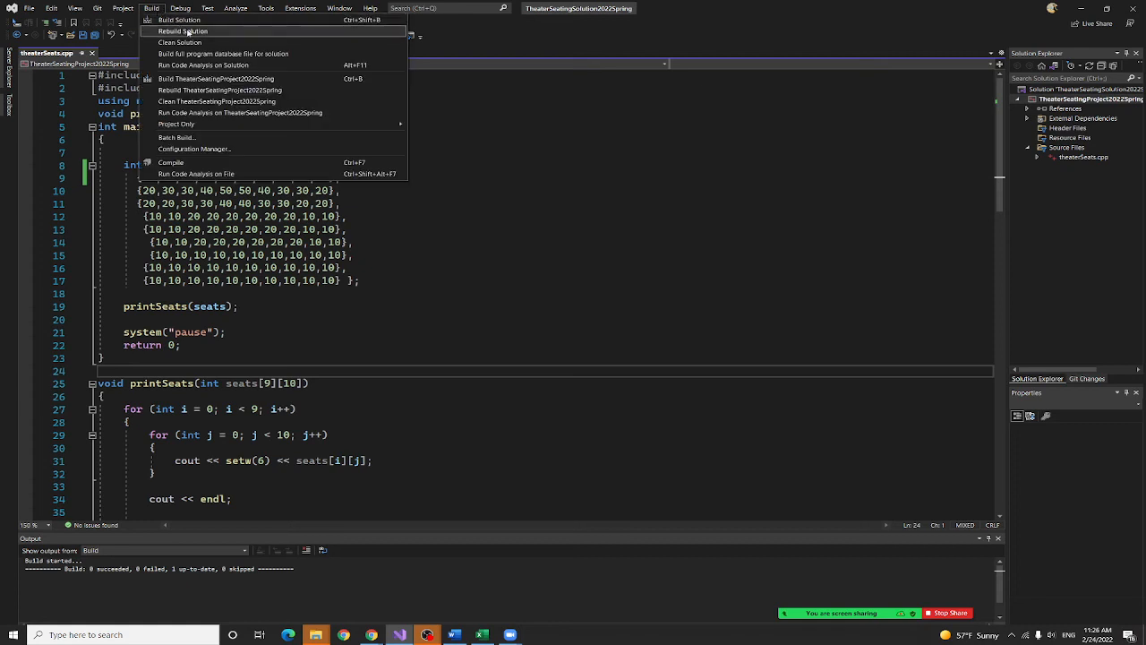
click(183, 31)
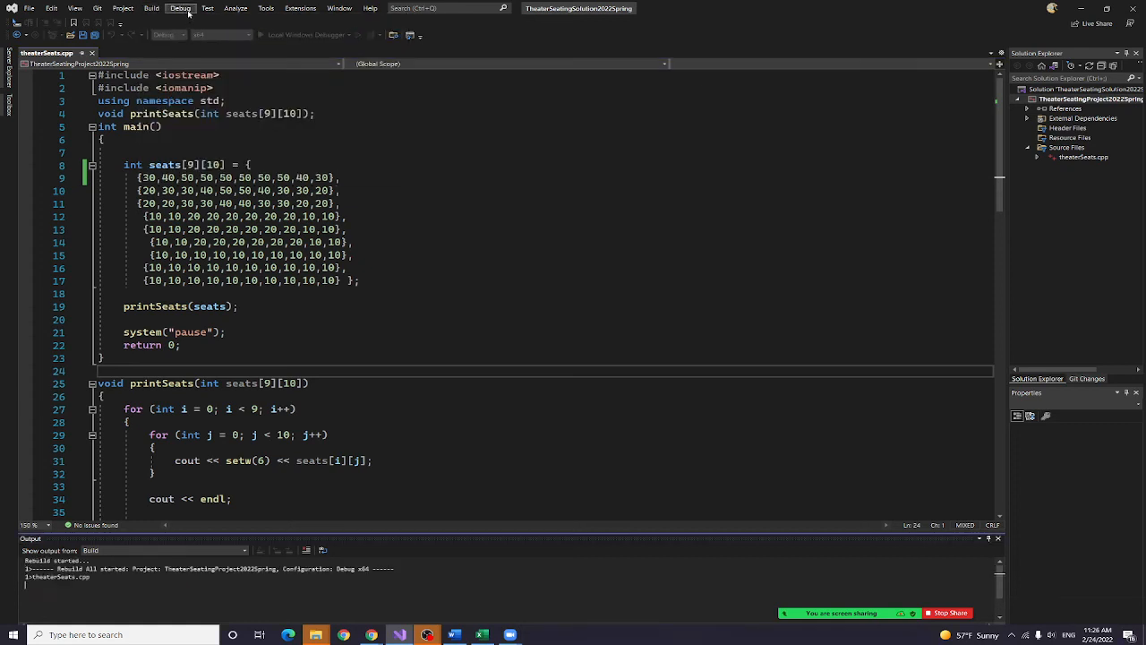
click(179, 8)
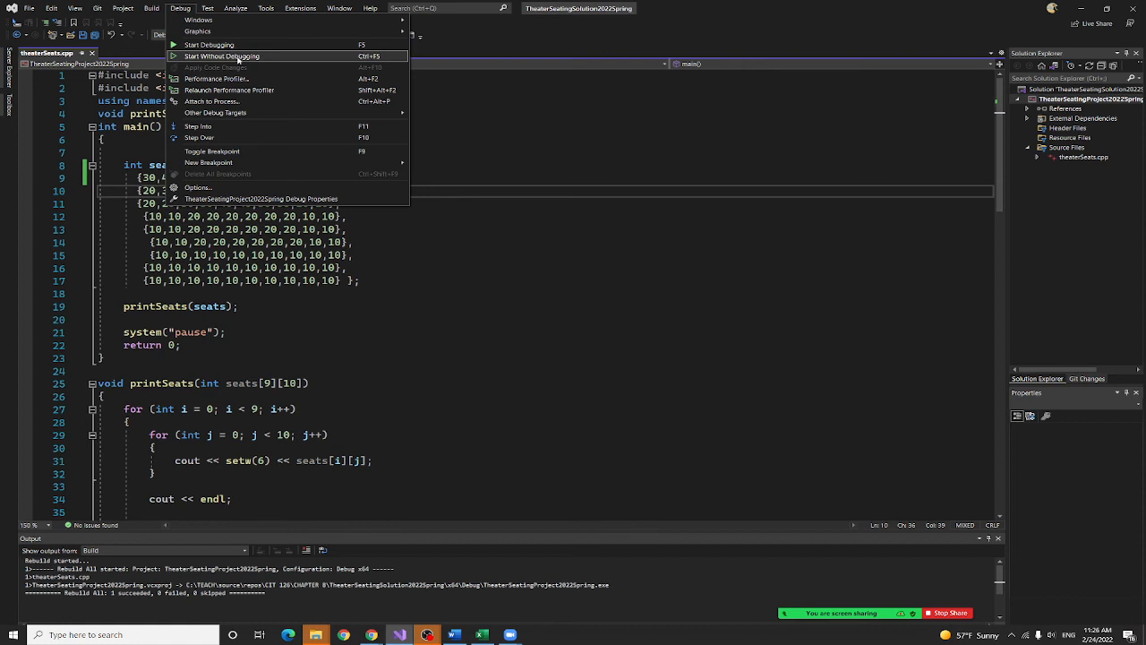
Step: Start Without Debugging so the console prints the 9-by-10 seat-price grid
click(222, 55)
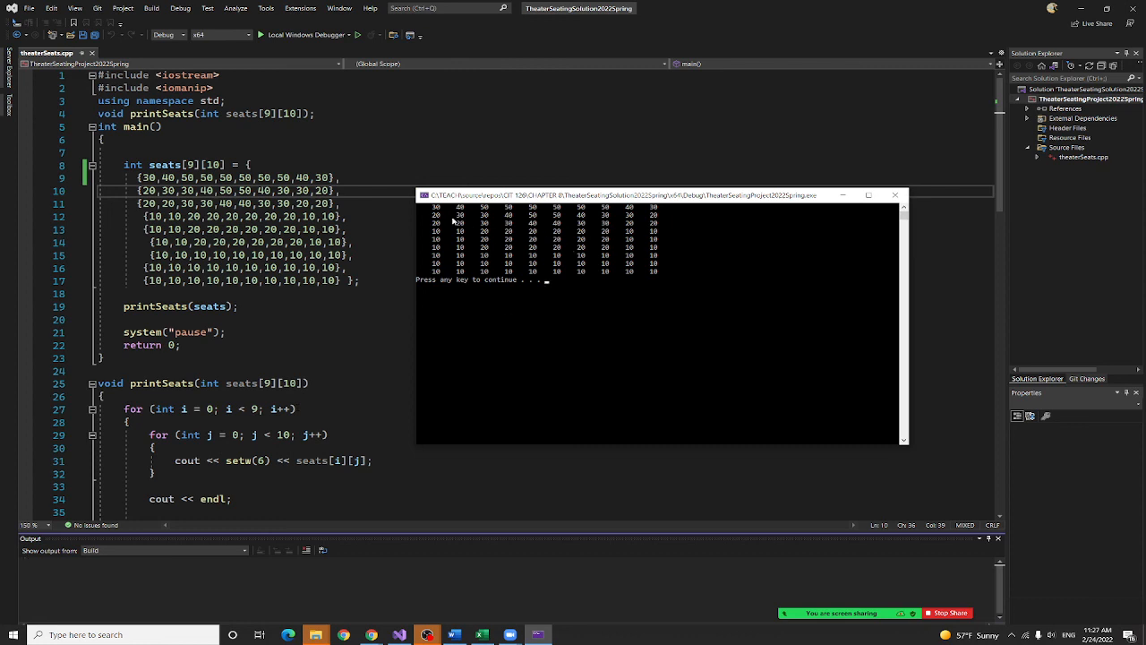
mouse_move(532, 289)
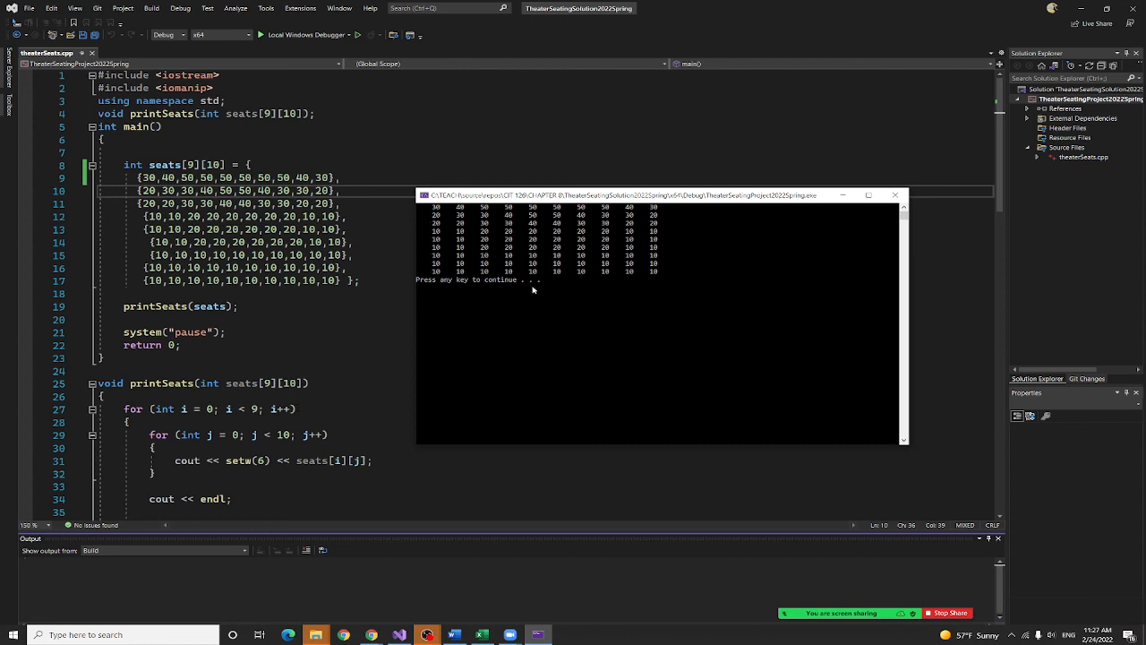
mouse_move(768, 332)
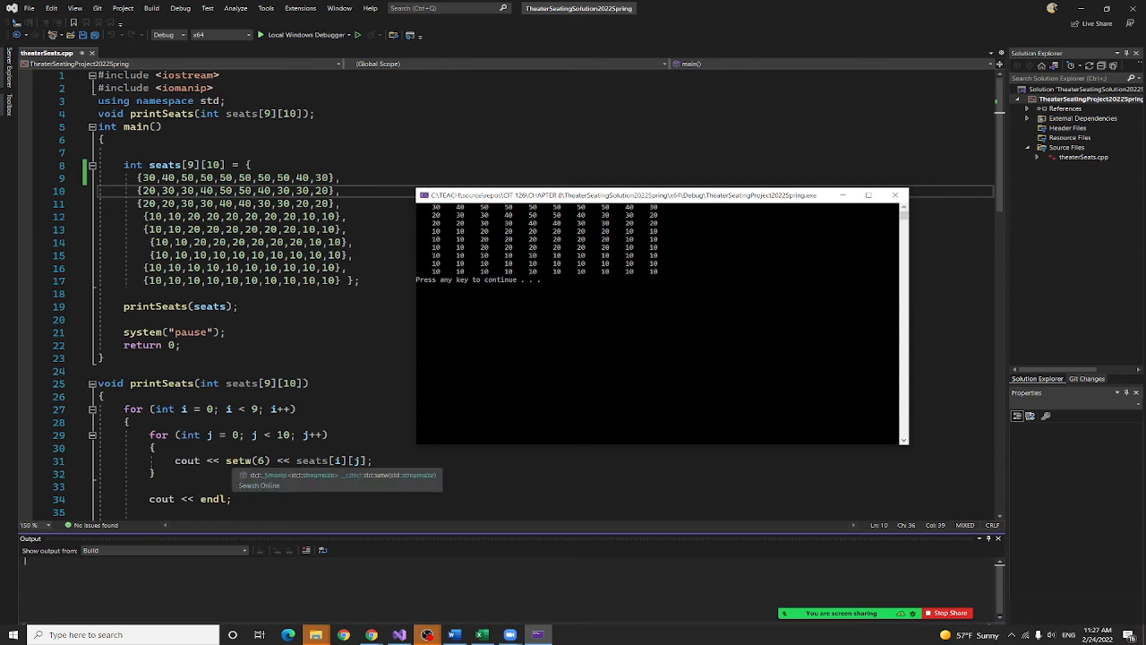
mouse_move(420, 216)
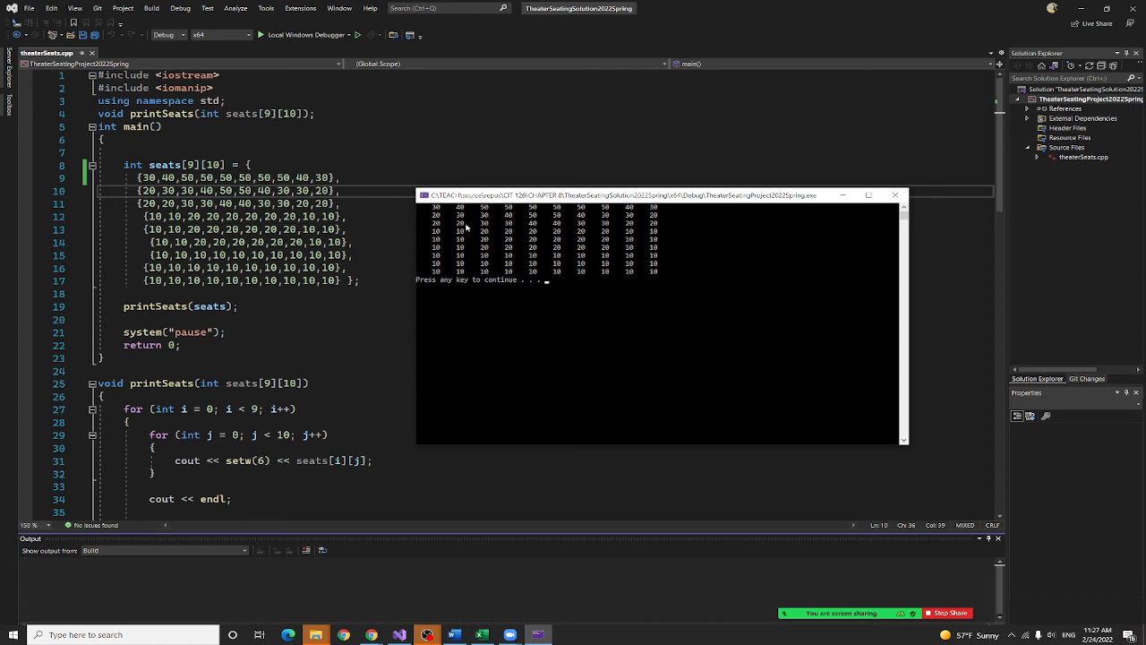
mouse_move(476, 410)
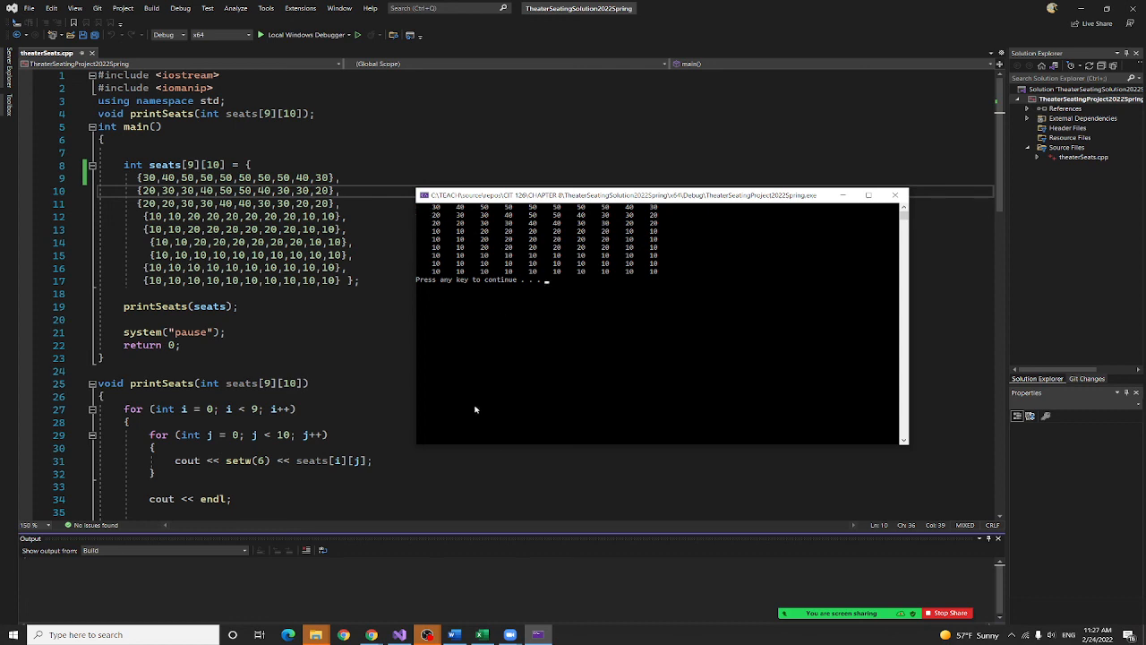